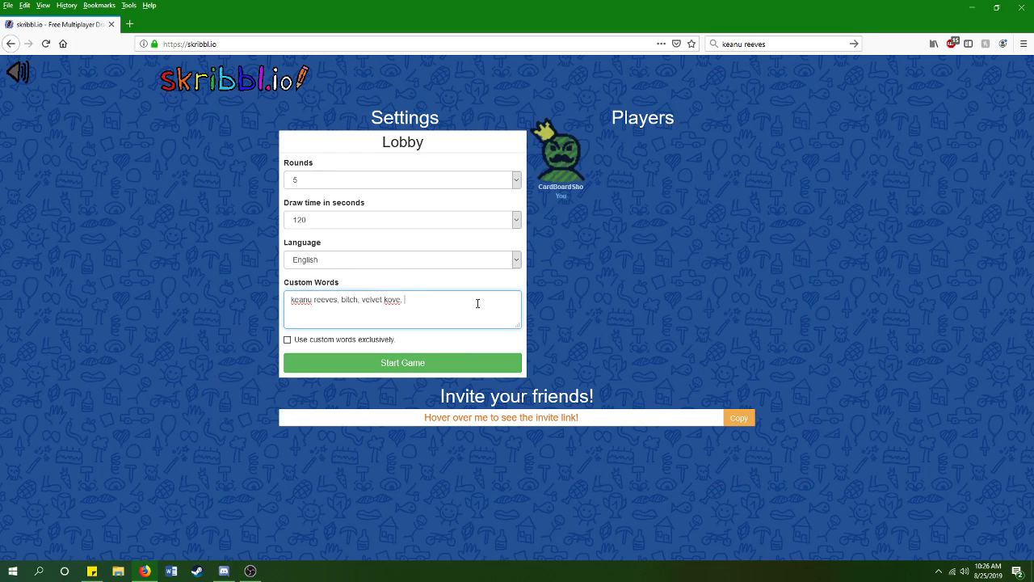
pyautogui.moveTo(663, 313)
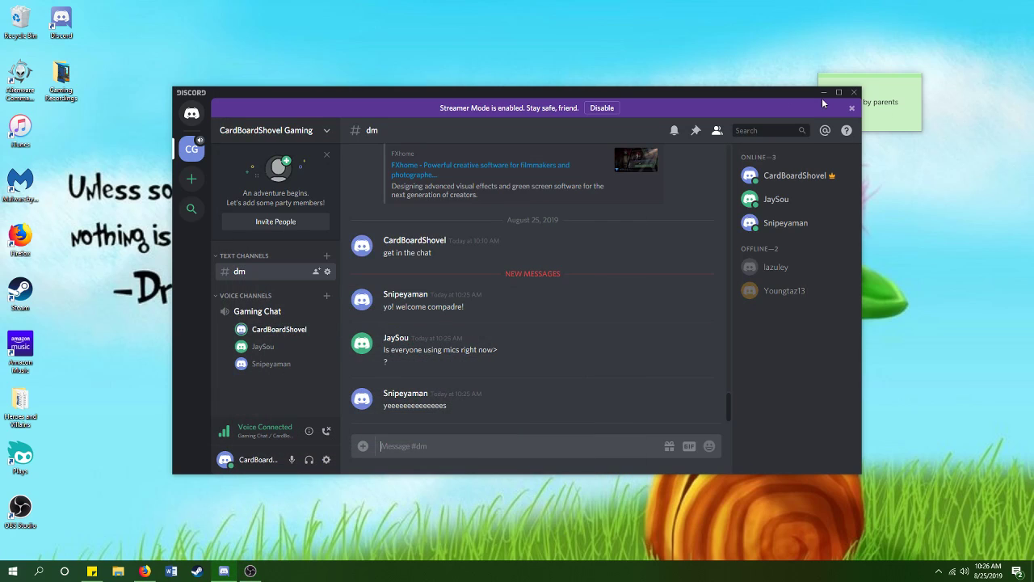
# Step: Minimize Discord and restore the skribbl.io lobby tab from the Firefox taskbar icon
pyautogui.click(824, 91)
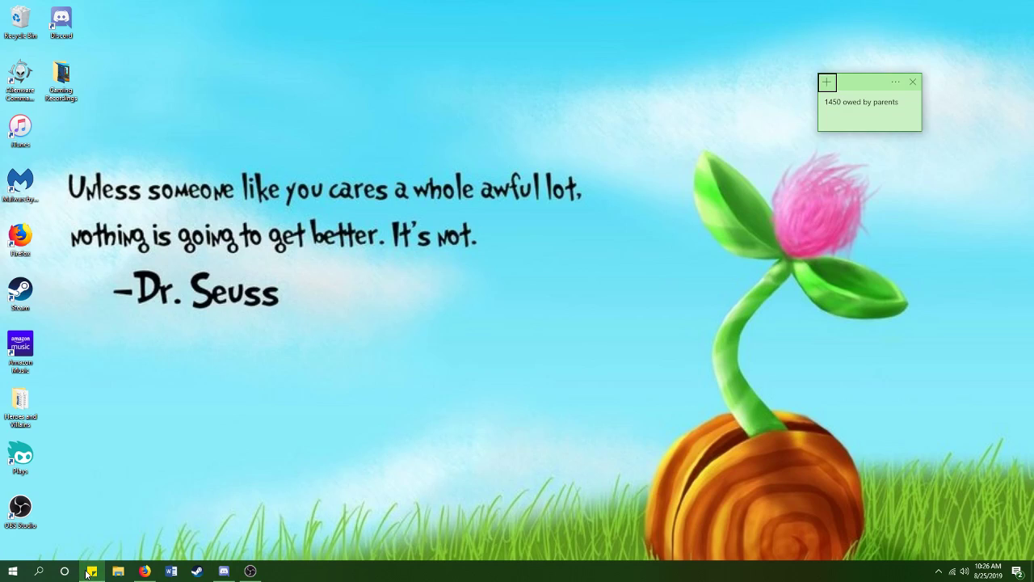
pyautogui.rightClick(92, 571)
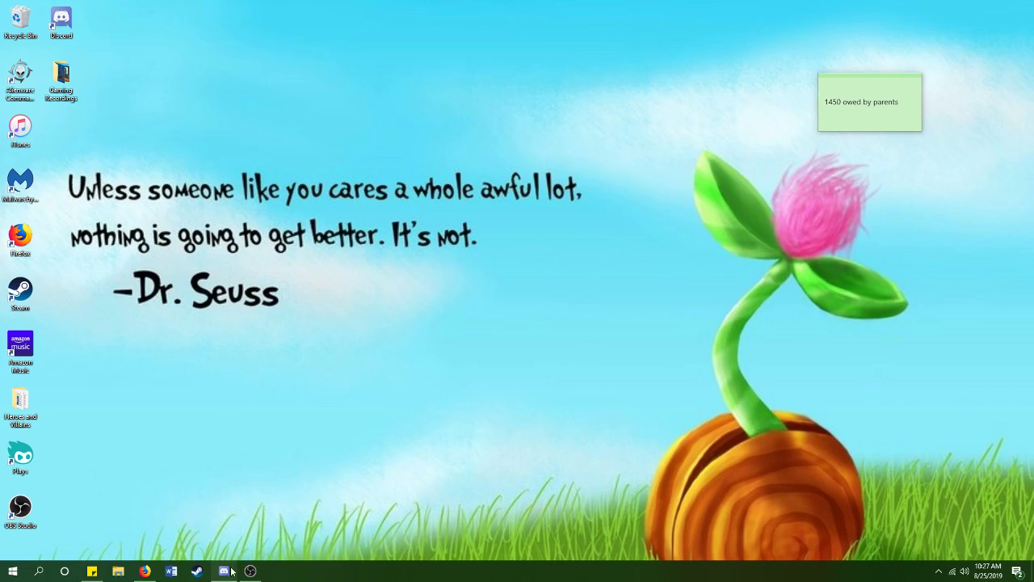
pyautogui.click(223, 571)
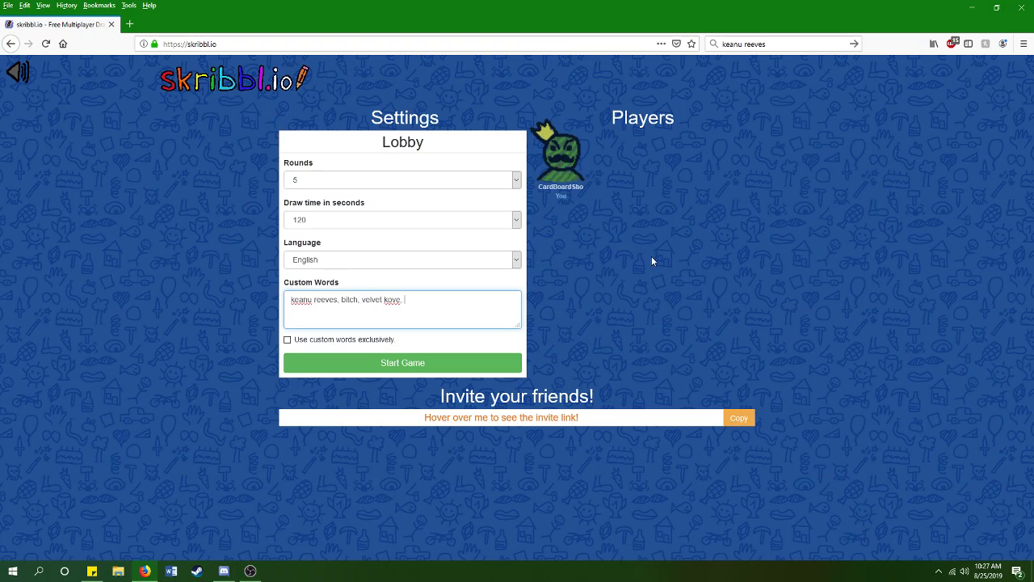
pyautogui.moveTo(659, 236)
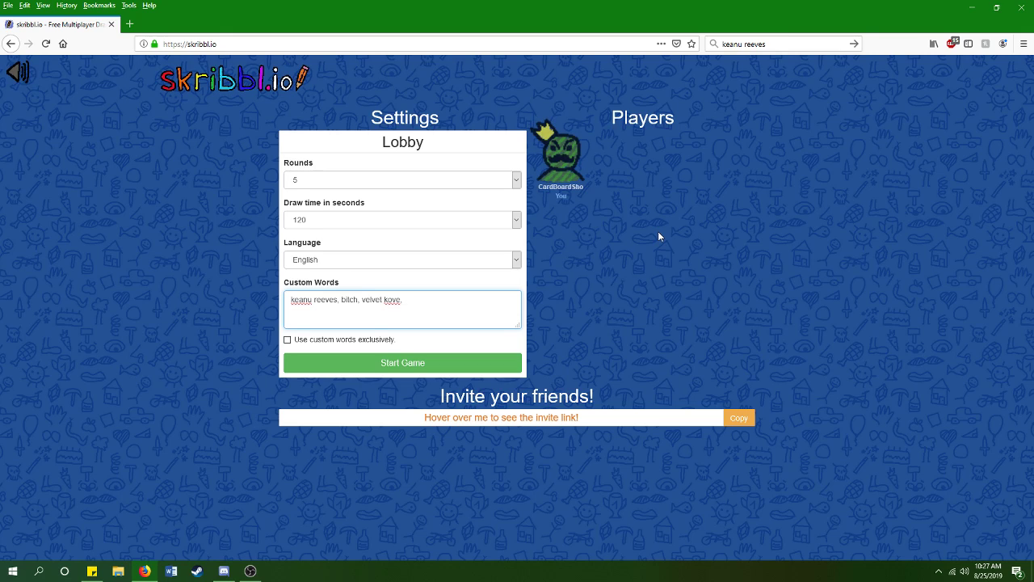
pyautogui.moveTo(268, 527)
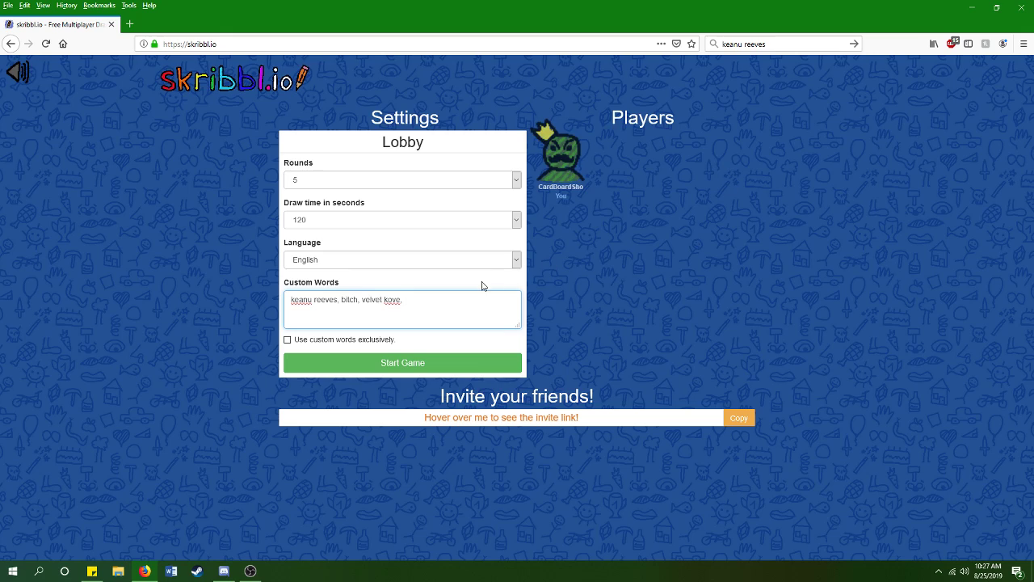
pyautogui.moveTo(468, 302)
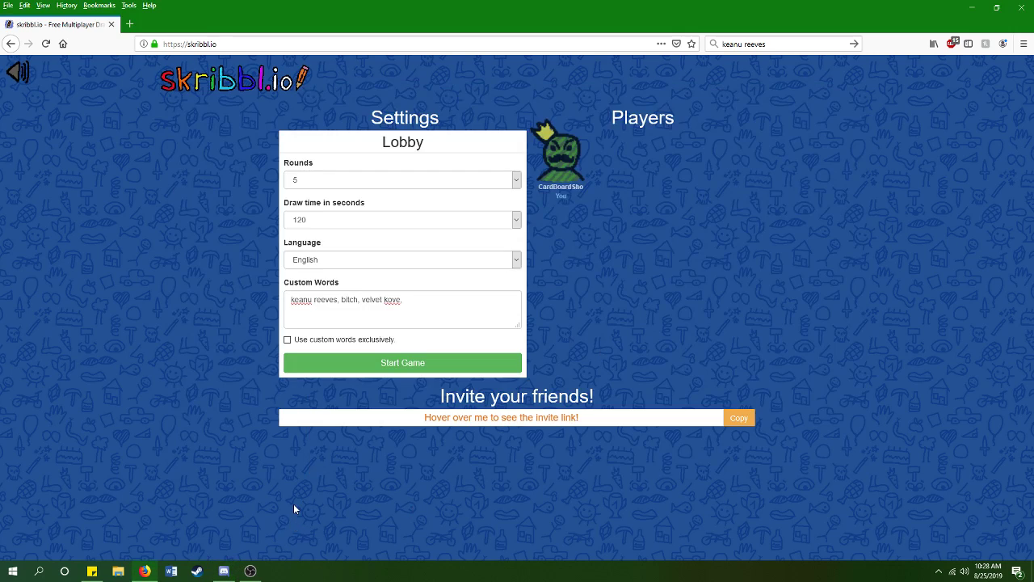
# Step: Append 'potion' and 'deep breath' to the lobby's Custom Words list
pyautogui.click(402, 309)
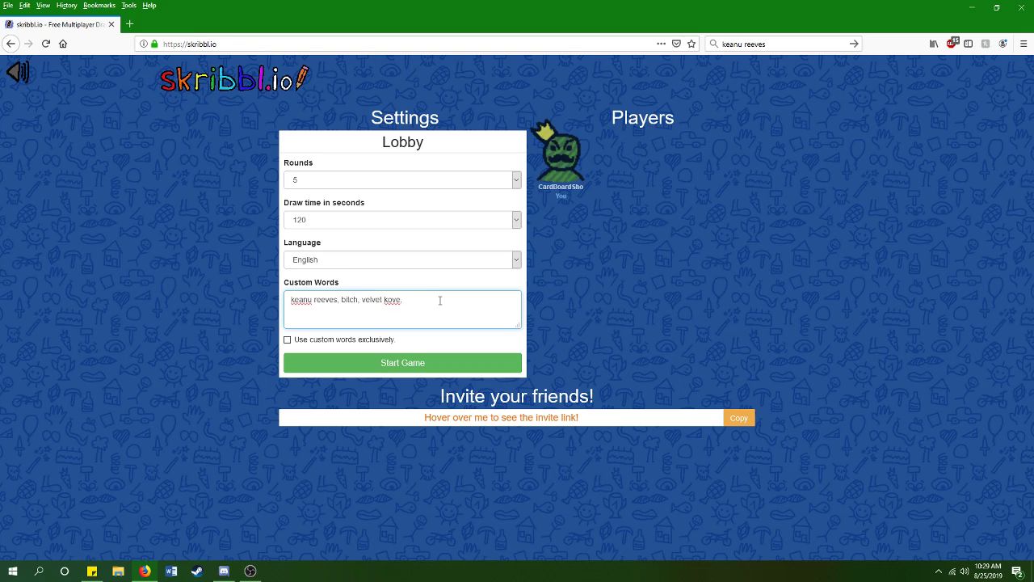
pyautogui.moveTo(297, 543)
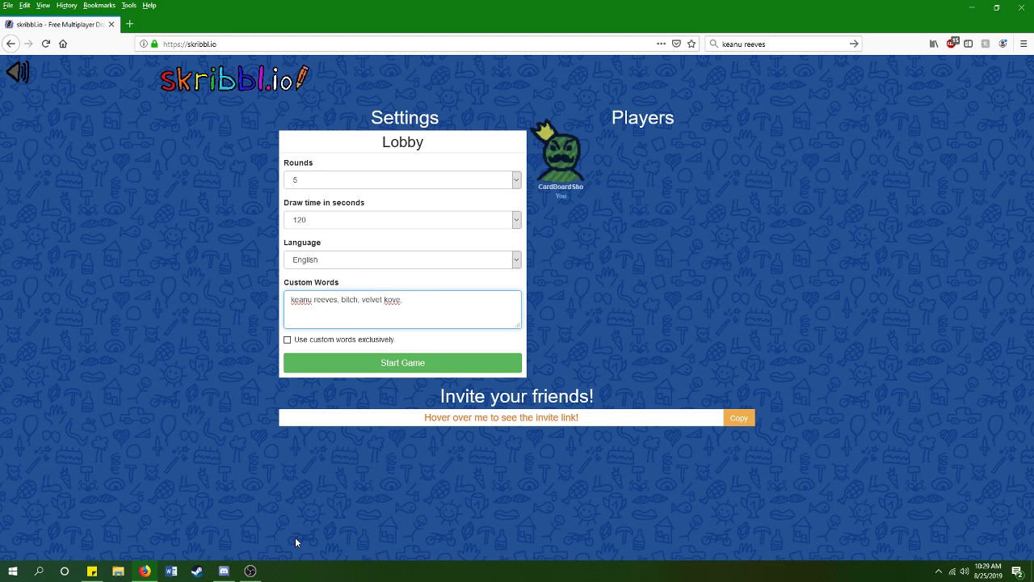
pyautogui.click(223, 572)
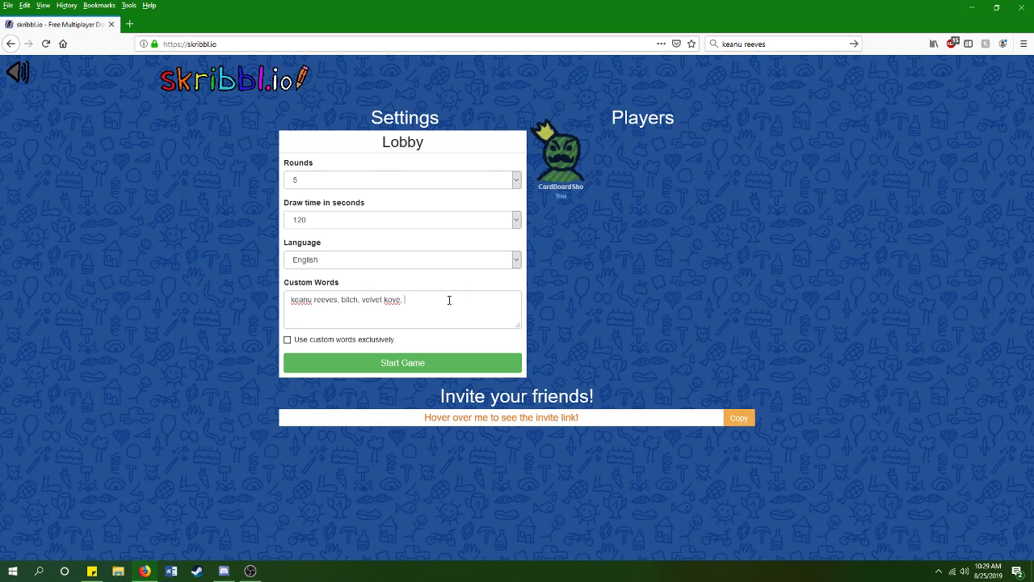
pyautogui.click(402, 308)
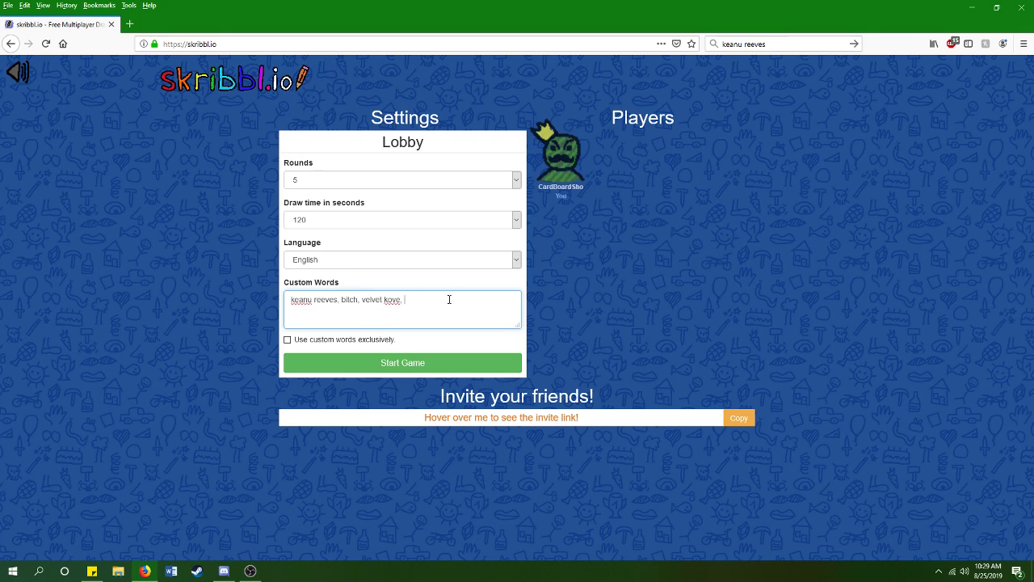
pyautogui.write('potion,')
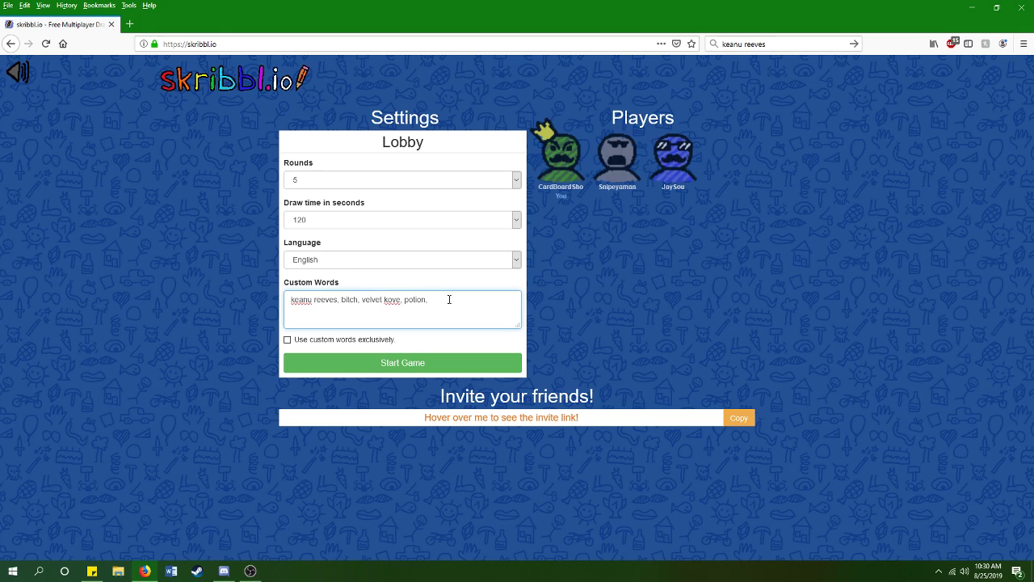
pyautogui.write('deep breath')
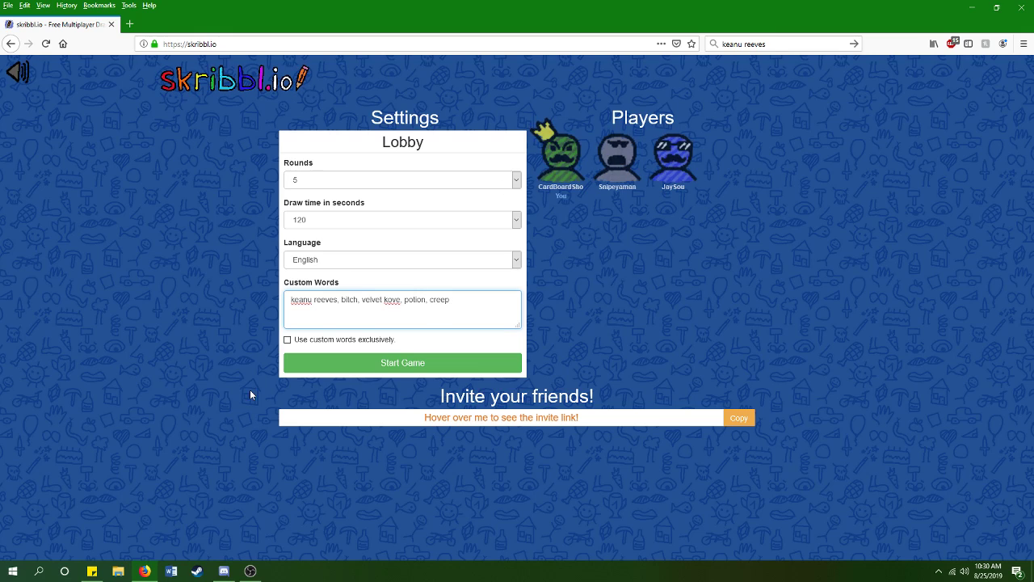
pyautogui.click(223, 572)
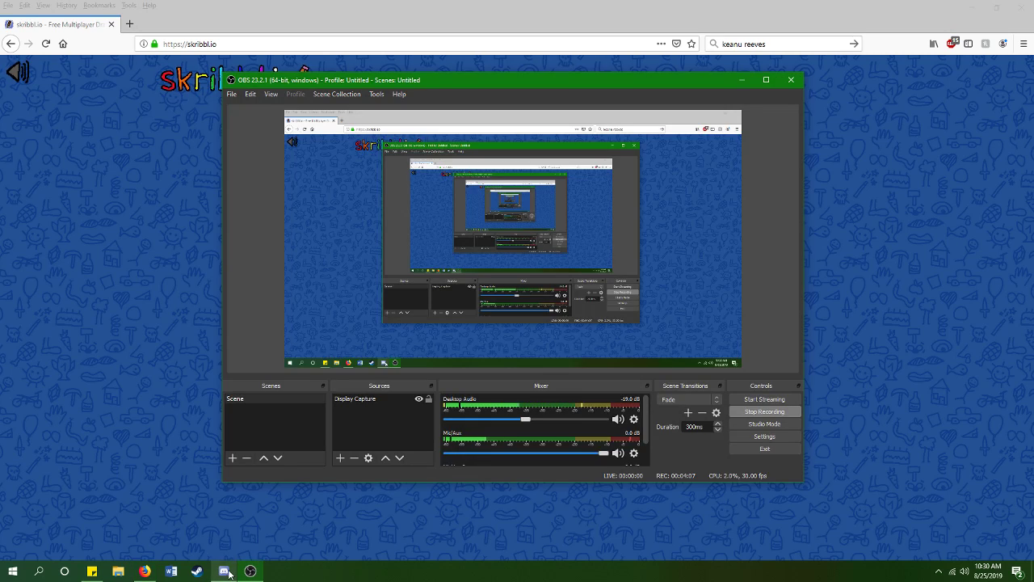
pyautogui.click(223, 572)
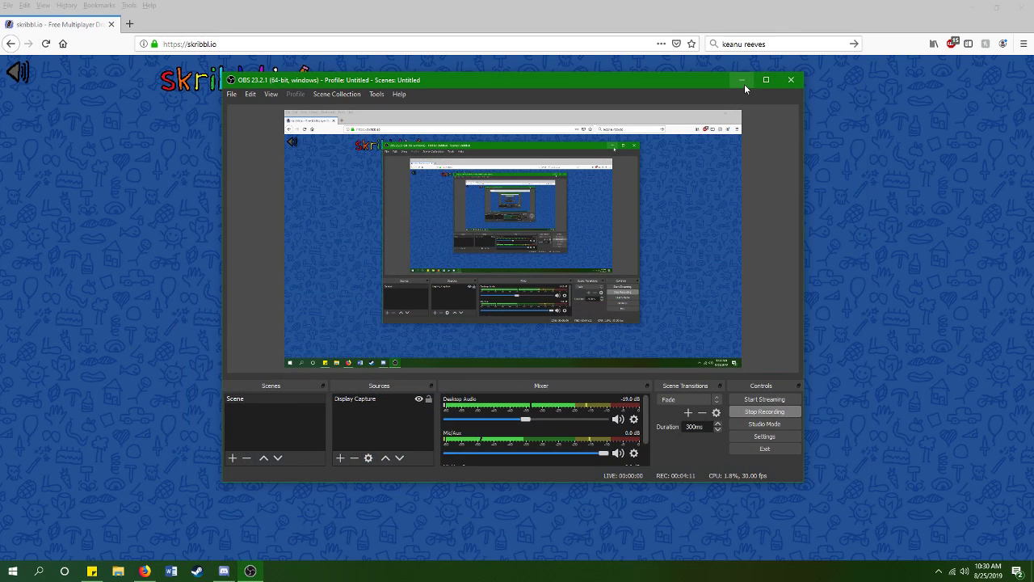
pyautogui.moveTo(740, 80)
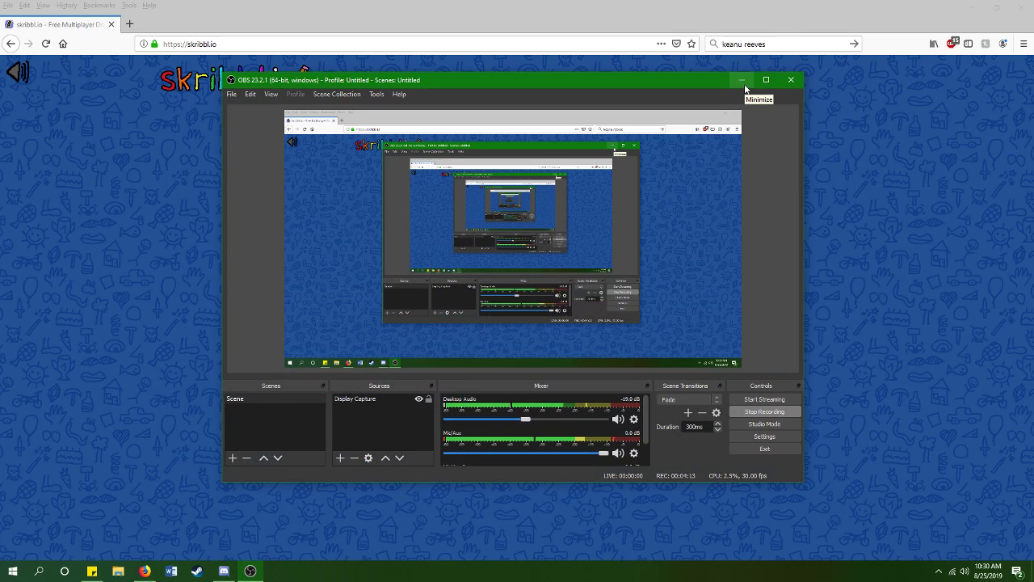
pyautogui.click(740, 79)
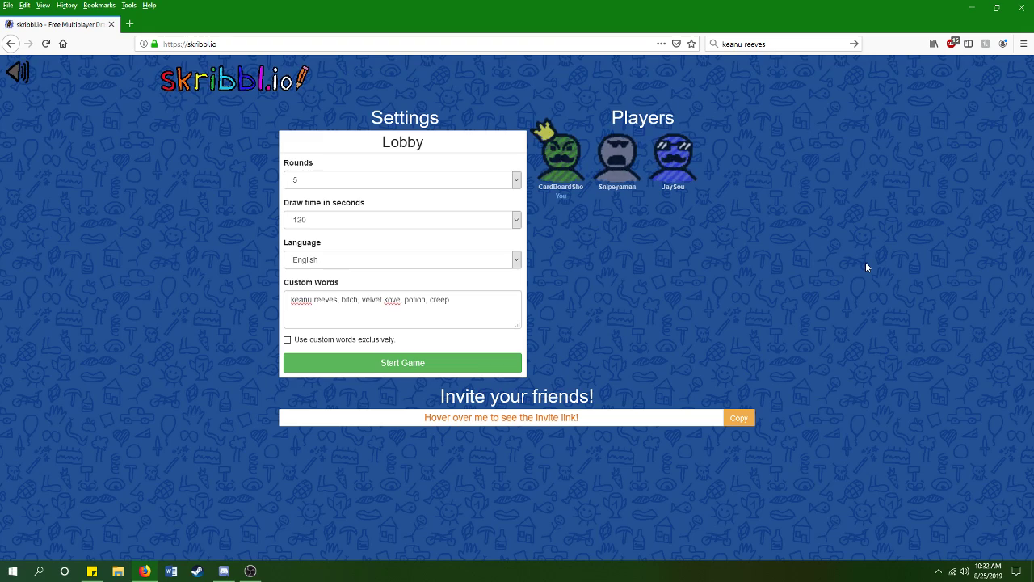
pyautogui.moveTo(869, 260)
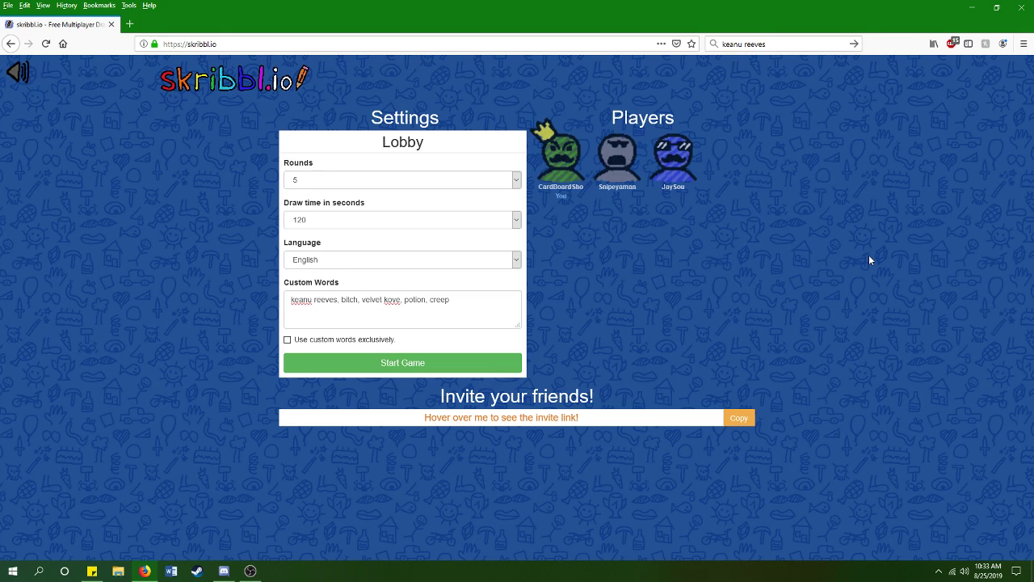
pyautogui.moveTo(858, 258)
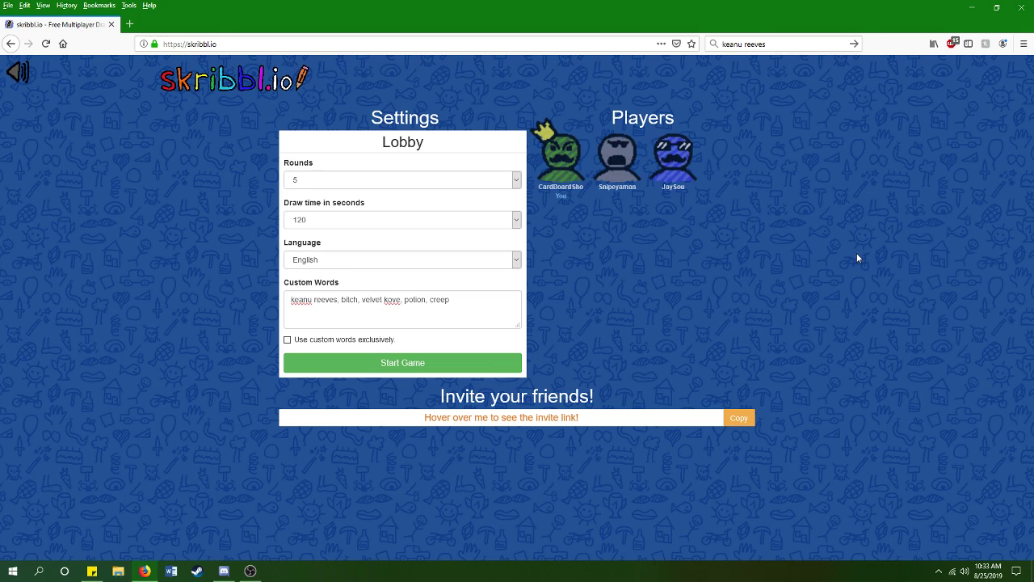